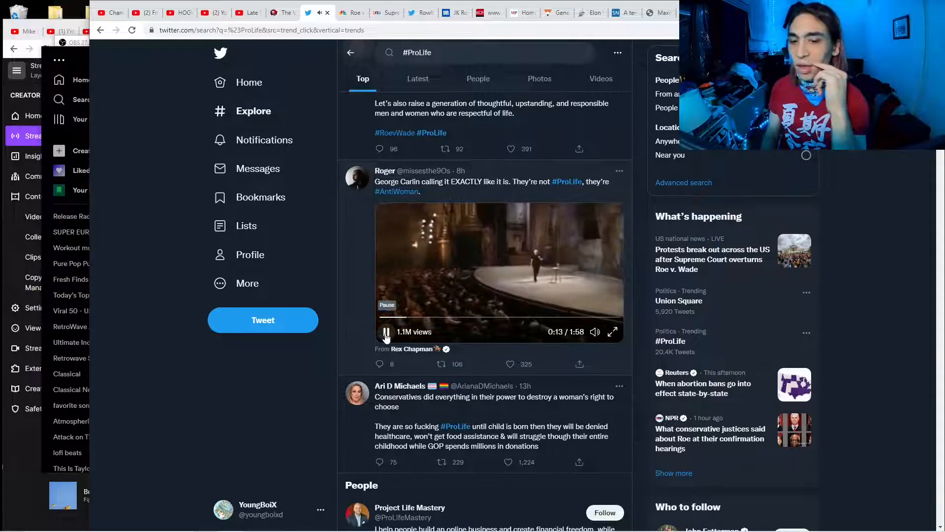
Step: Play the George Carlin video in the #ProLife tweet briefly, then pause it at 0:14
left_click(385, 332)
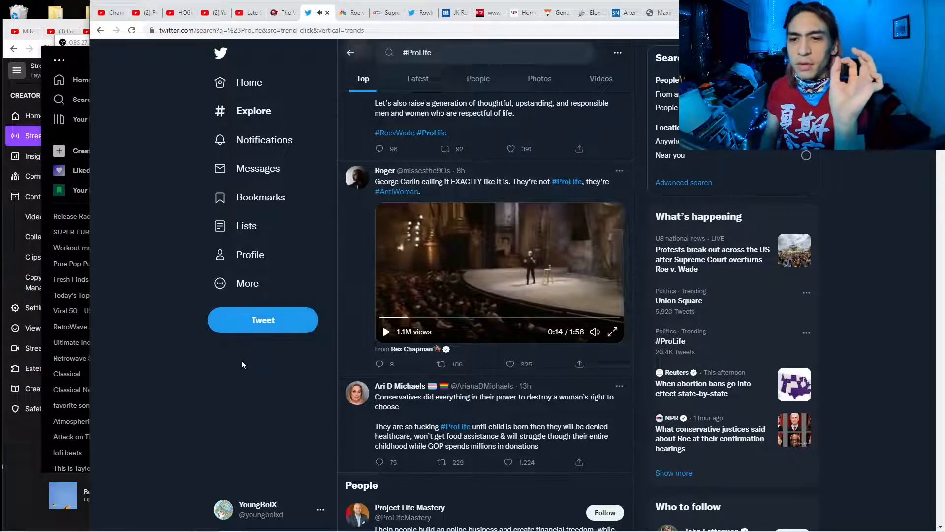
mouse_move(284, 351)
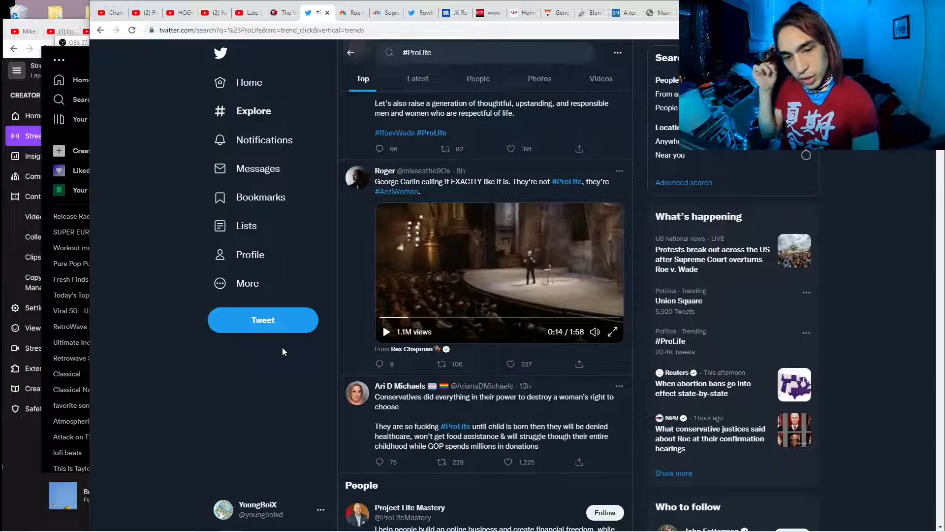
left_click(509, 363)
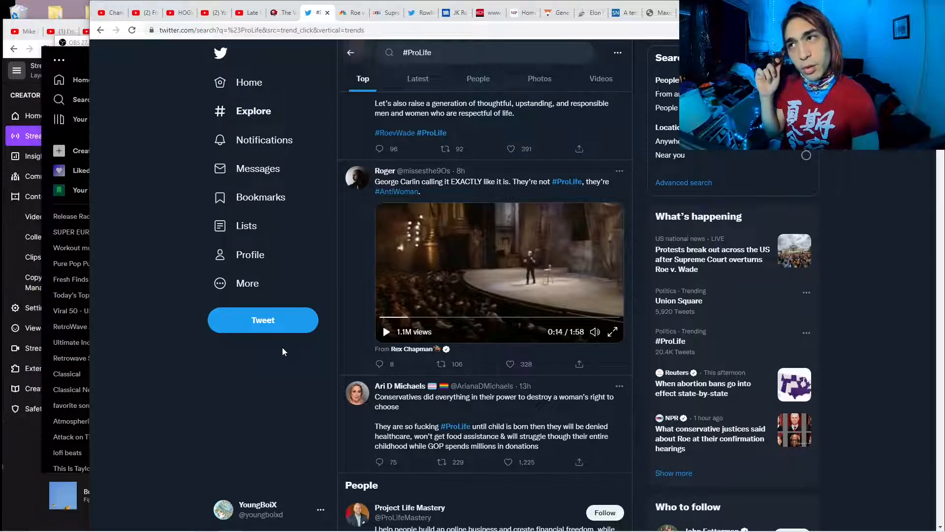
Step: Resume the George Carlin video so playback continues past 0:14
left_click(447, 364)
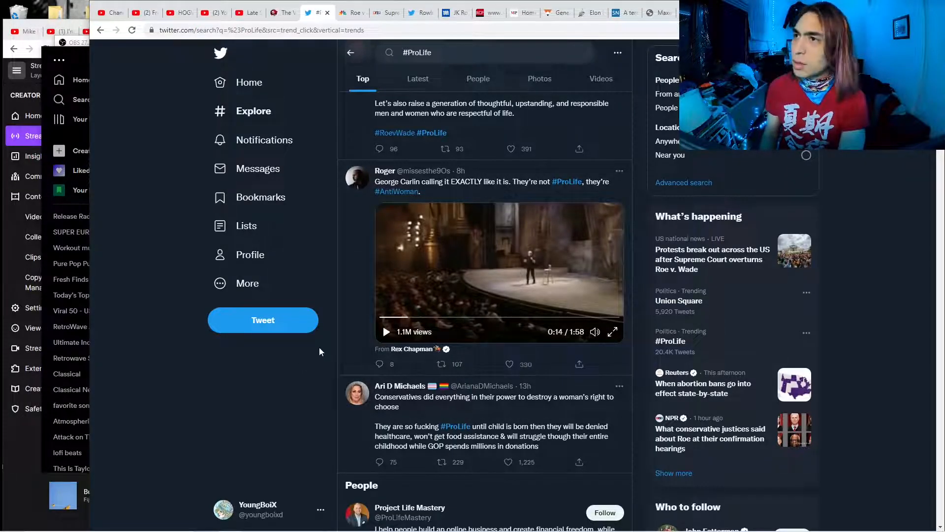
left_click(448, 364)
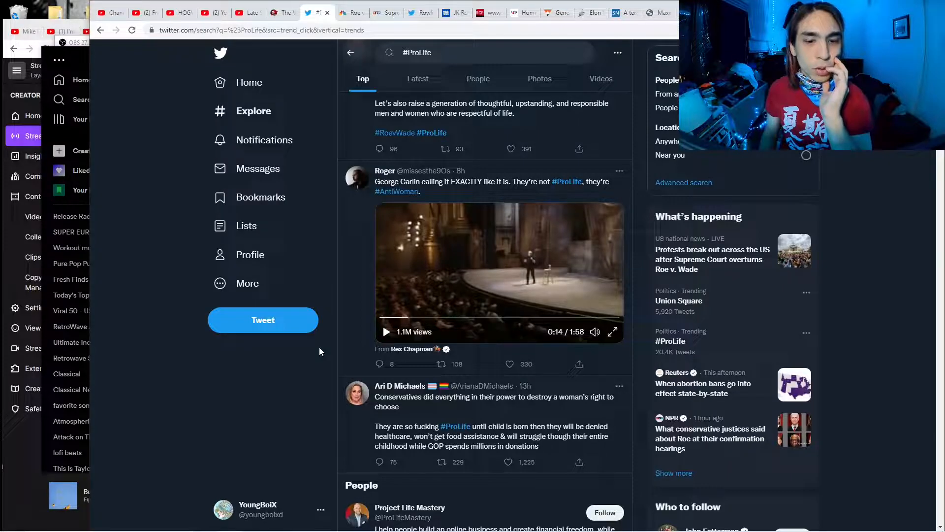
left_click(510, 364)
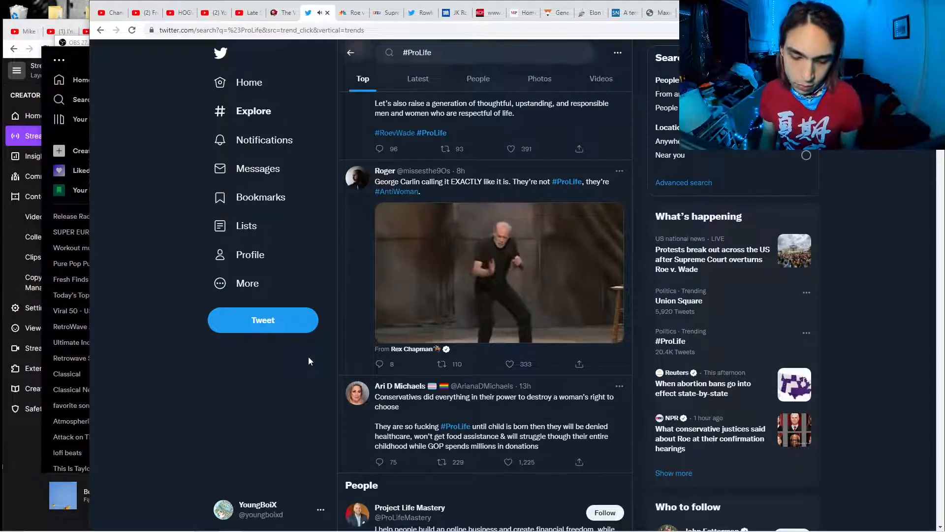
Step: Stop the playing George Carlin video at 0:35 of 1:58
left_click(501, 274)
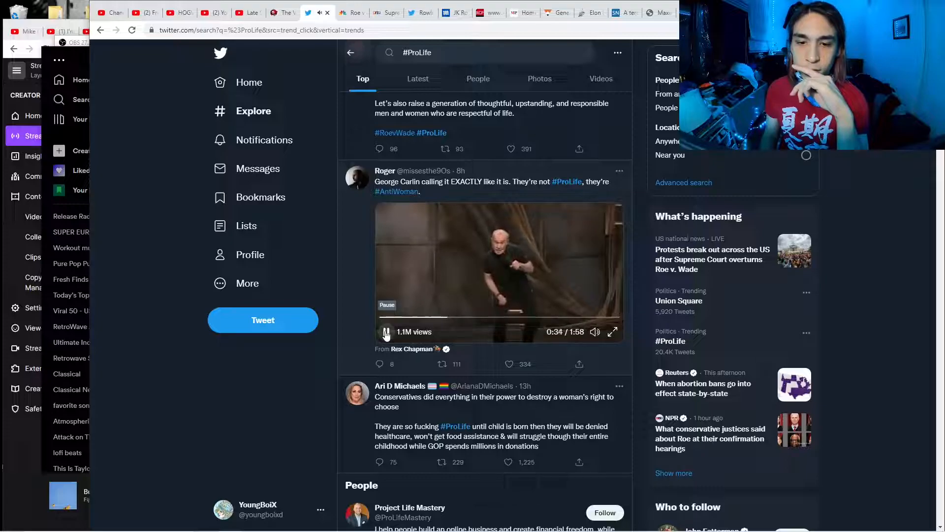
left_click(386, 331)
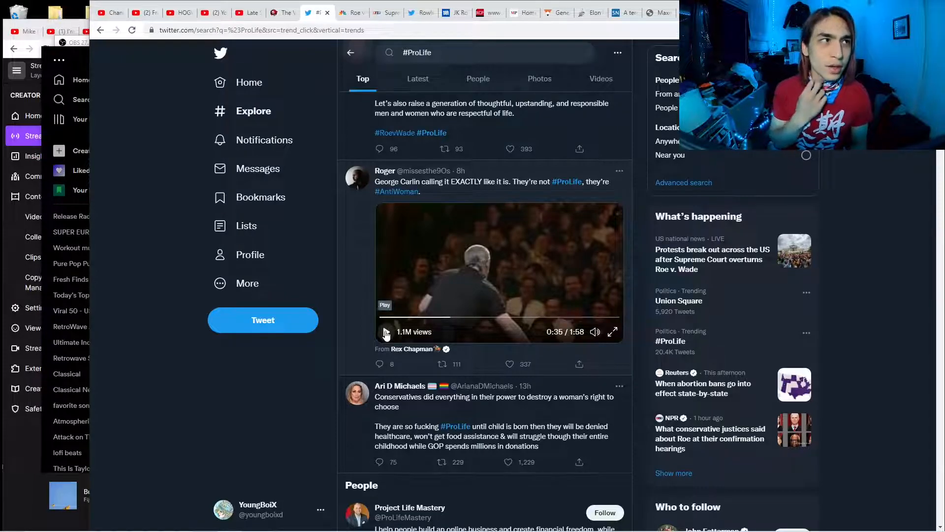
Step: Restart the George Carlin video from 0:35 and let it reach 0:59
left_click(509, 364)
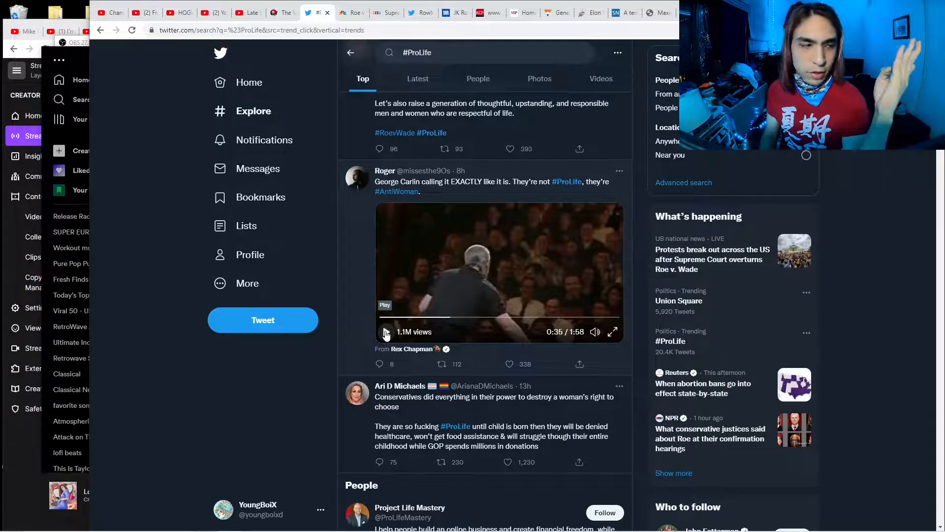
left_click(384, 332)
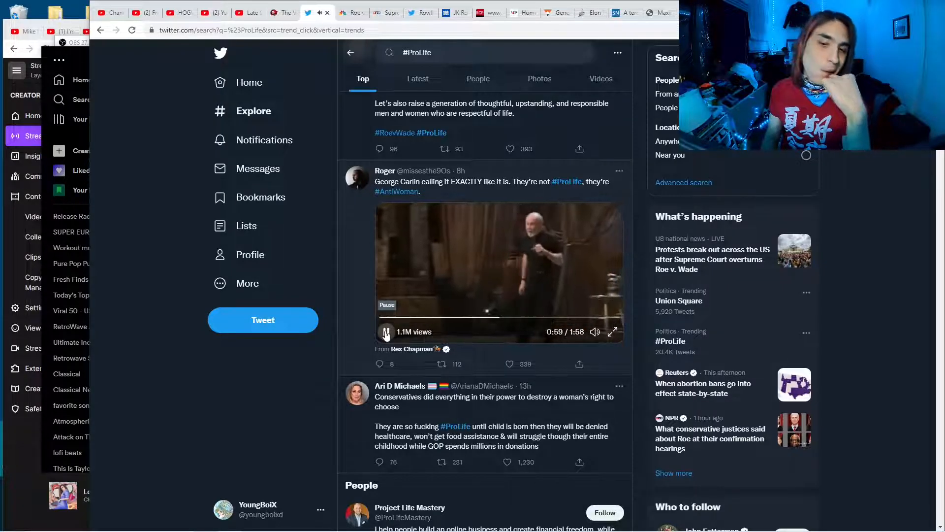
Step: Hold the George Carlin video at 1:00 of 1:58, then restart playback
left_click(386, 332)
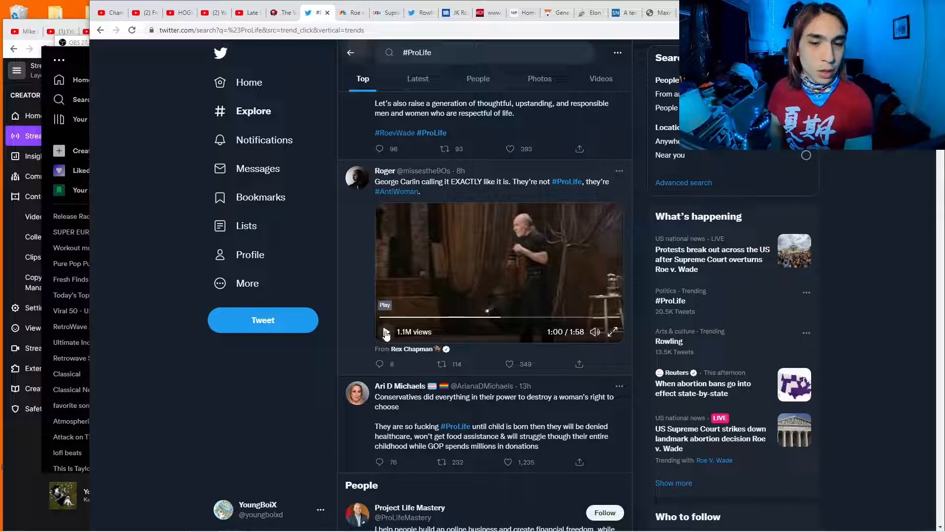
left_click(442, 364)
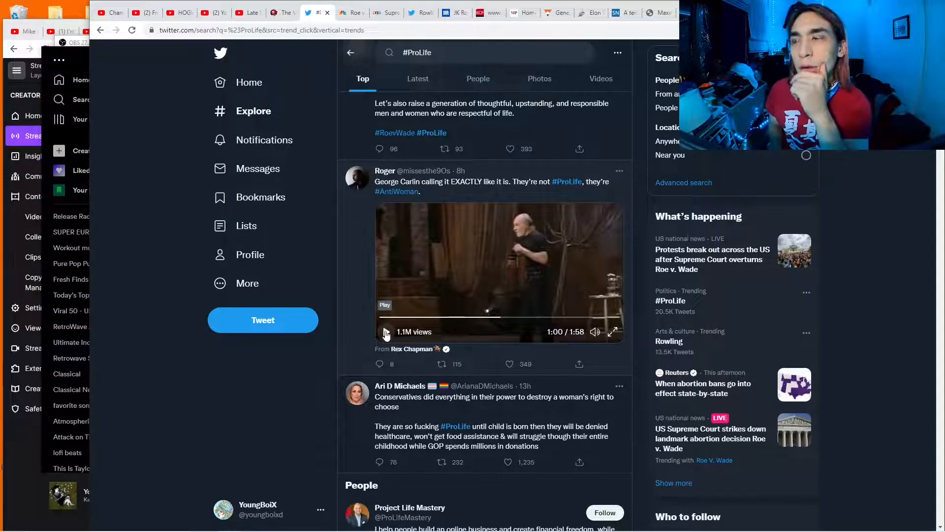
left_click(508, 363)
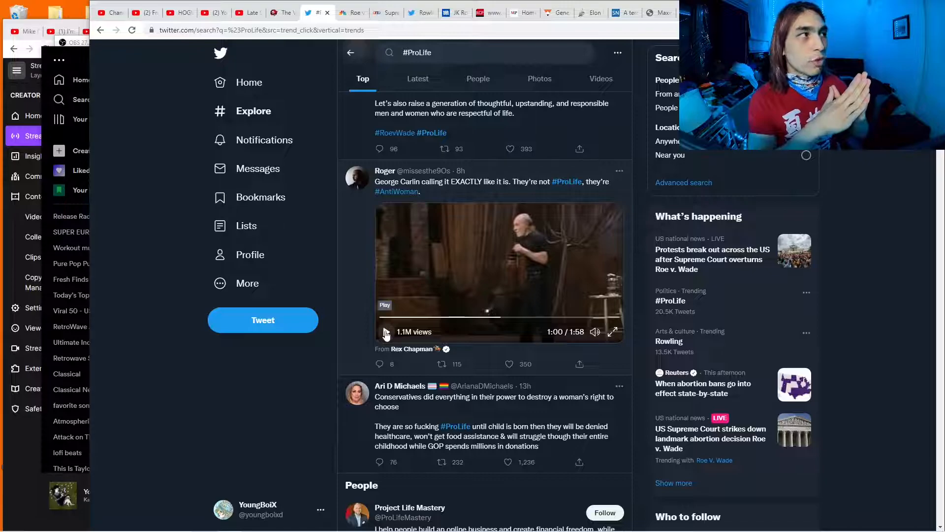
left_click(508, 364)
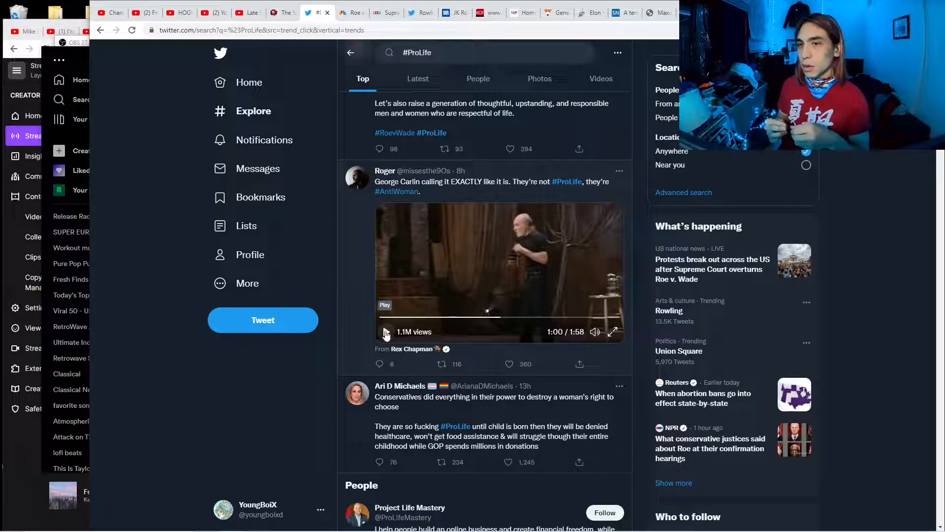
left_click(509, 364)
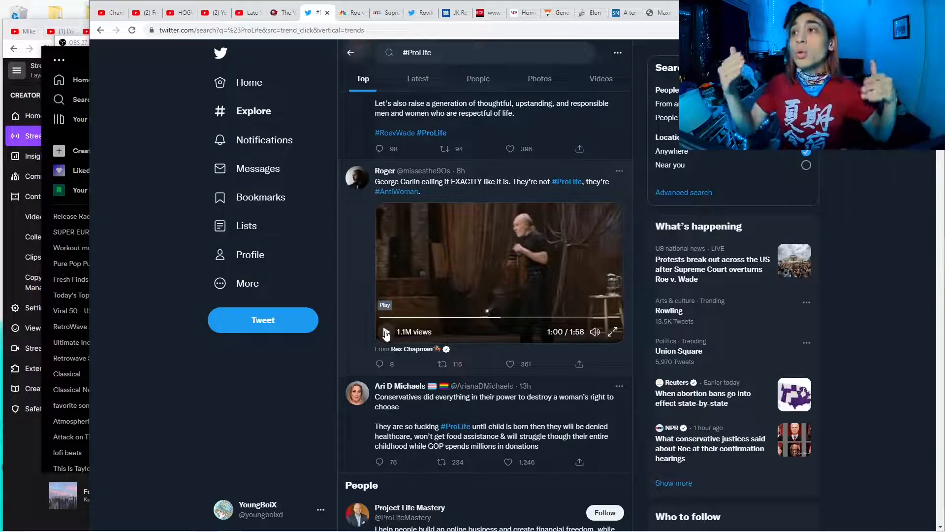
left_click(509, 364)
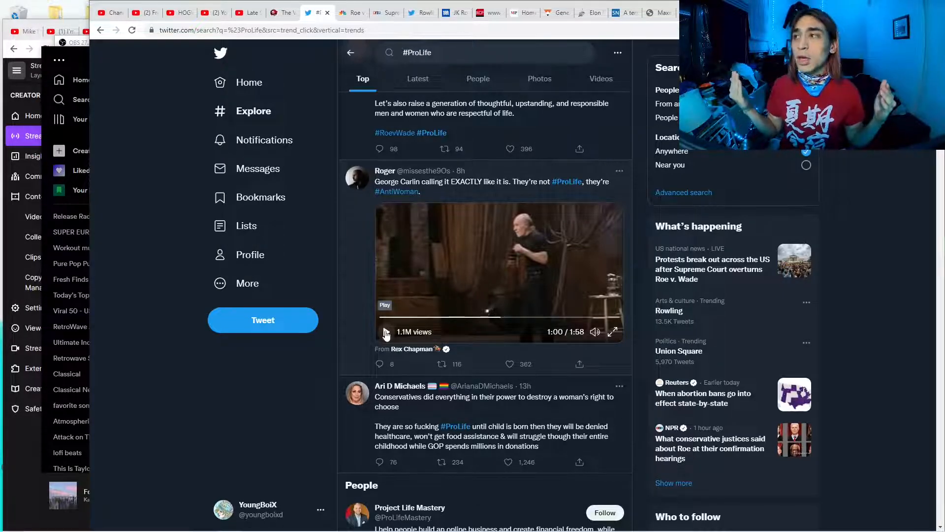
left_click(442, 364)
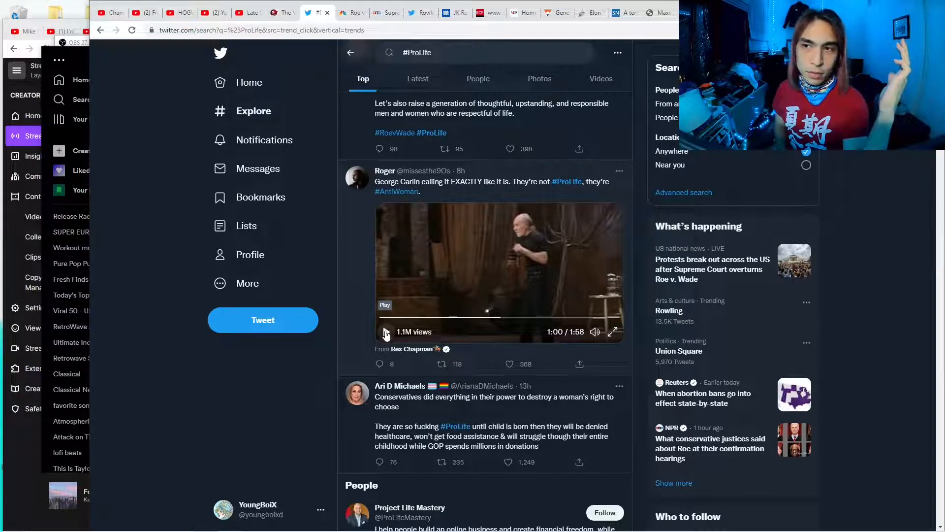
left_click(508, 364)
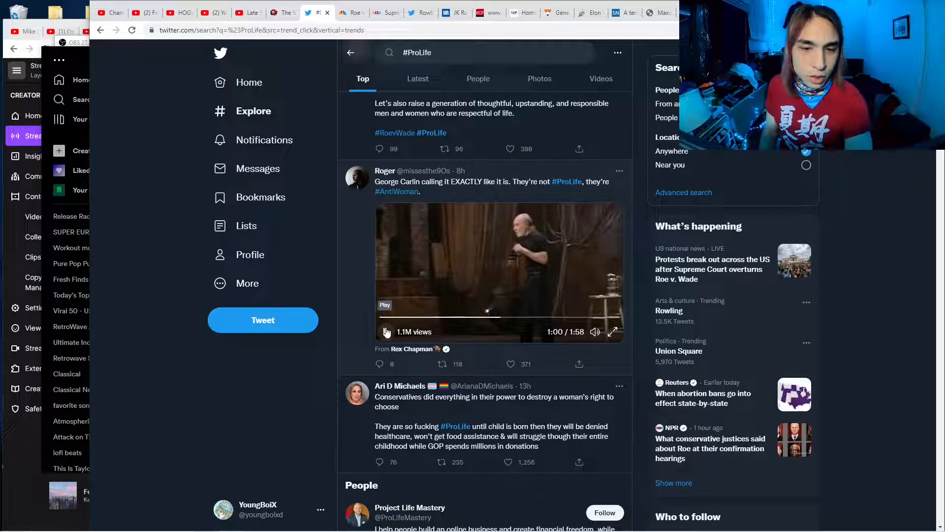
left_click(386, 332)
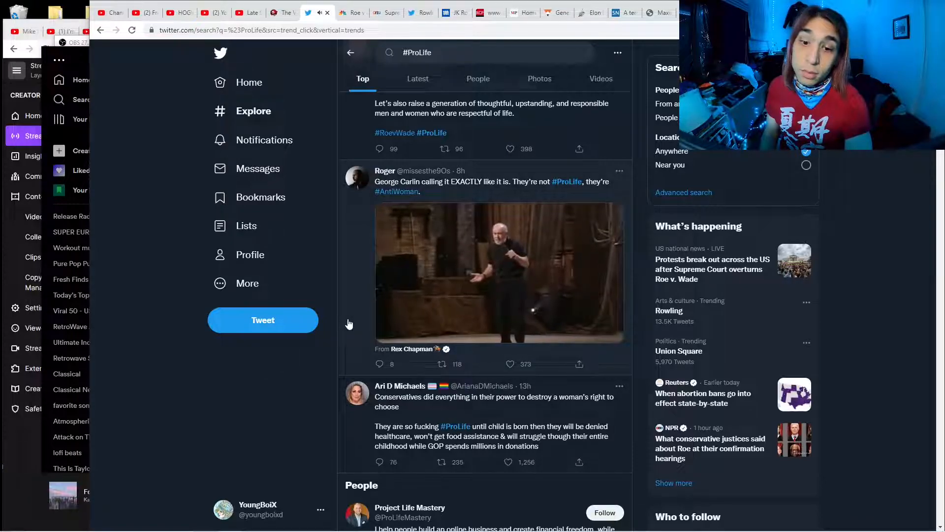
Step: Stop the George Carlin video at 1:07, then resume playback
left_click(499, 273)
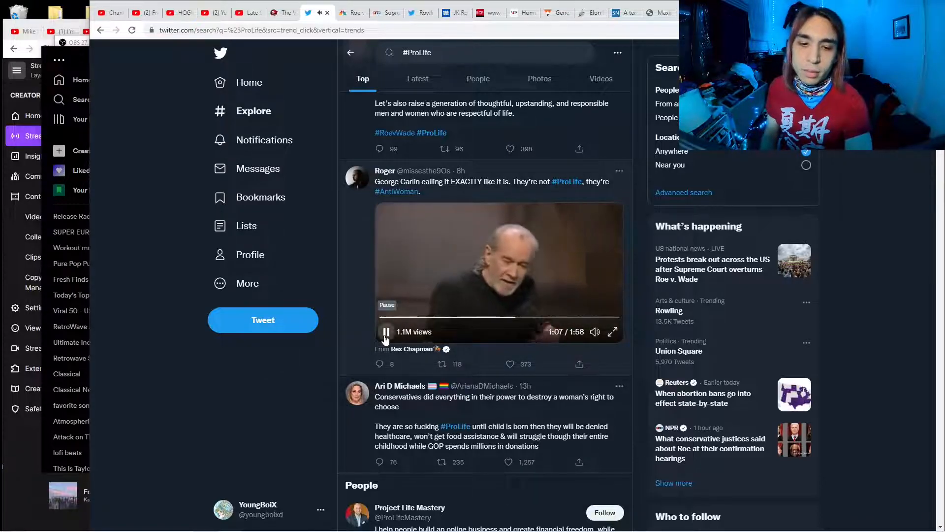
left_click(386, 332)
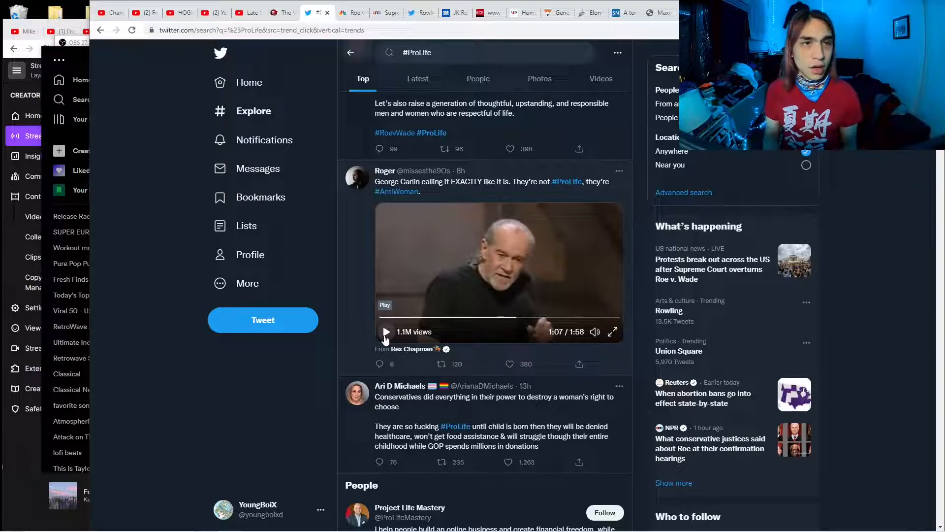
left_click(449, 364)
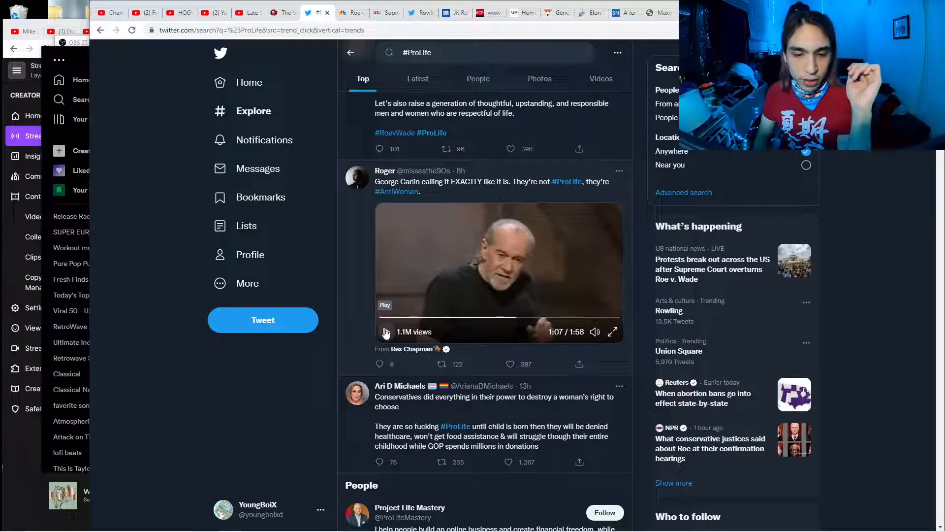
left_click(385, 331)
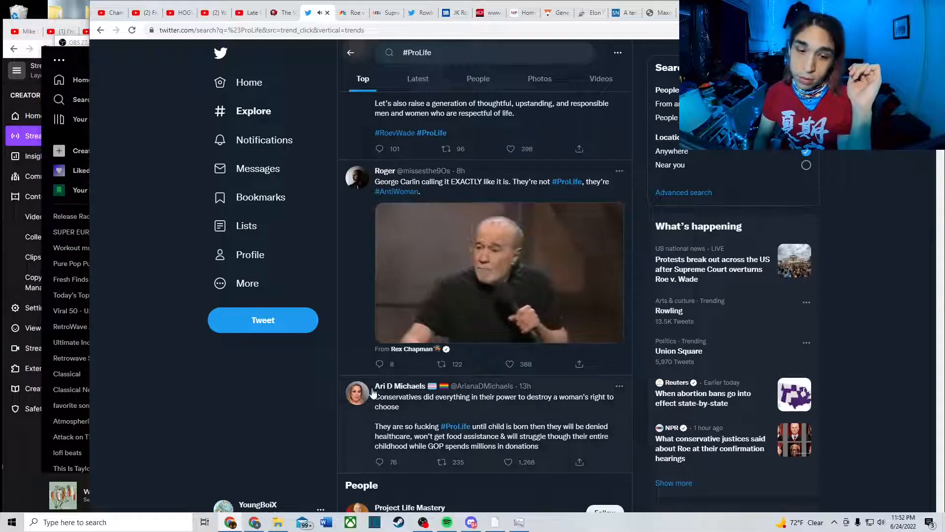
Step: Stop the George Carlin video at 1:24, wait, then resume playback
left_click(500, 272)
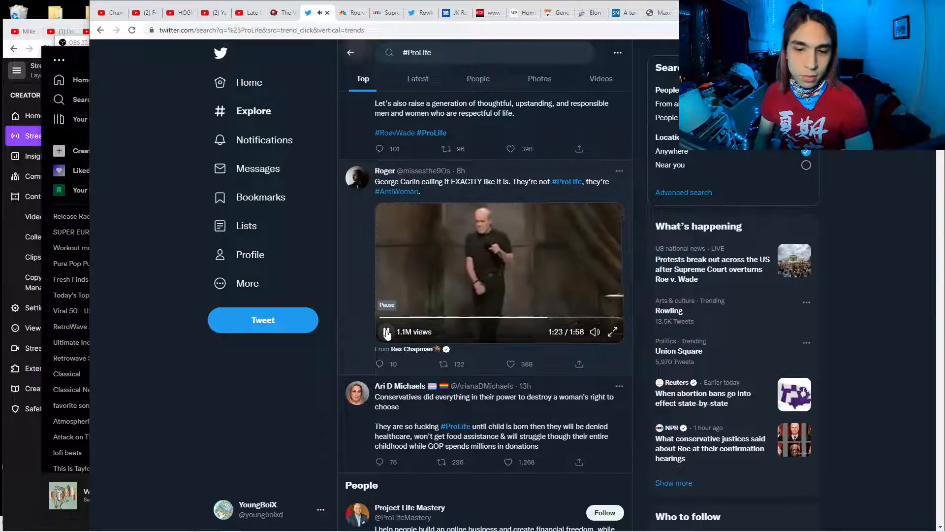
left_click(385, 331)
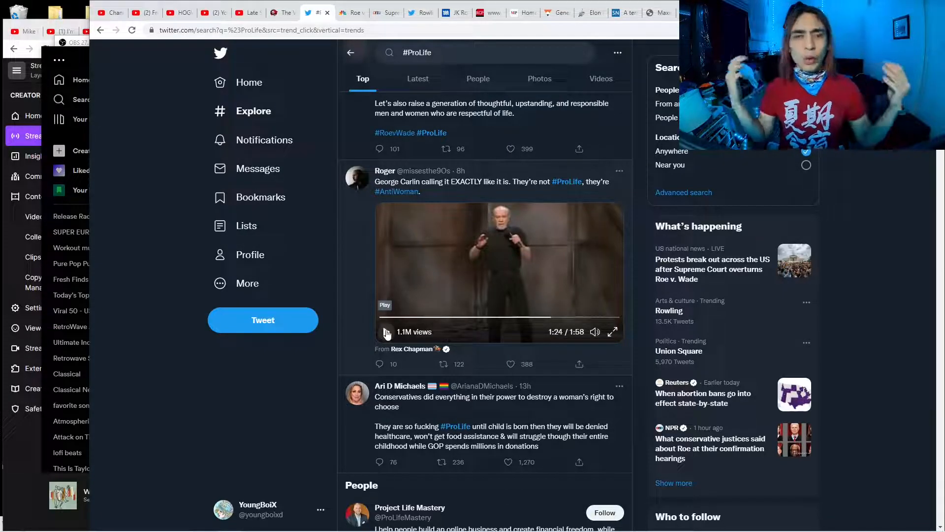
left_click(443, 363)
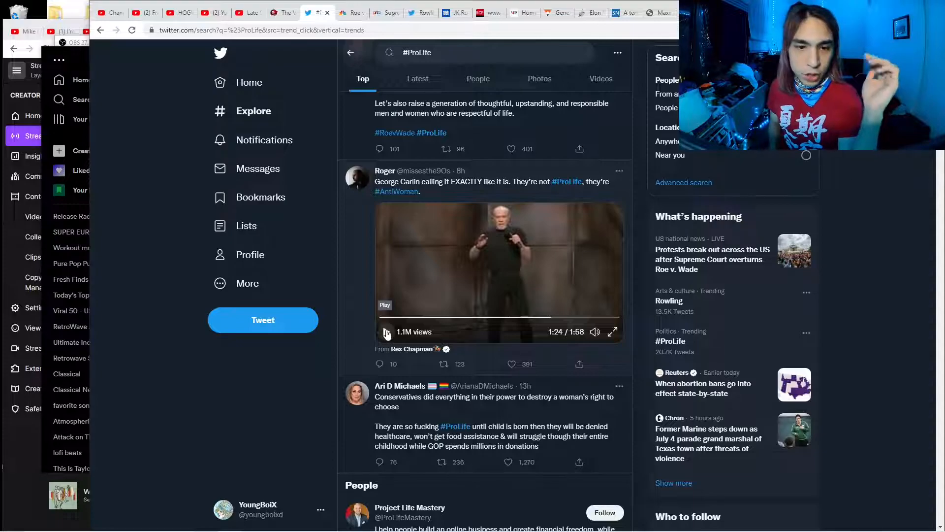
left_click(508, 363)
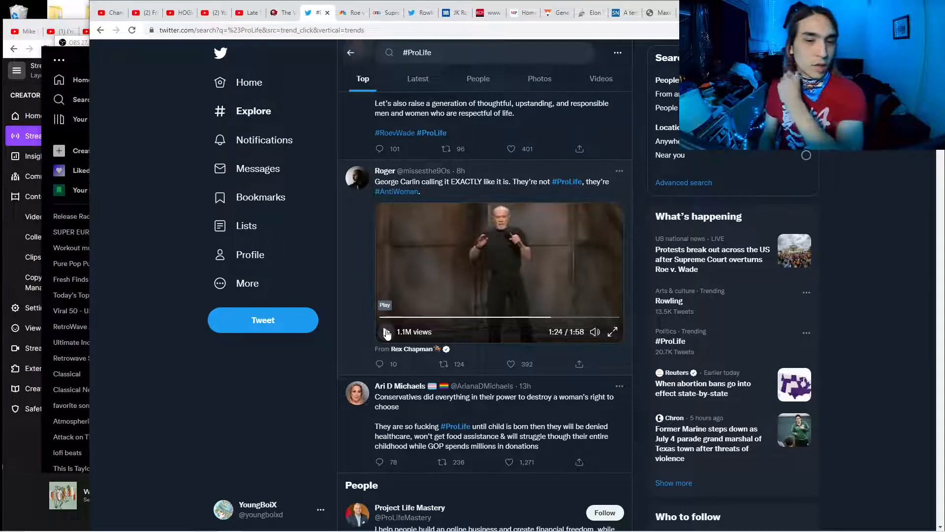
left_click(386, 333)
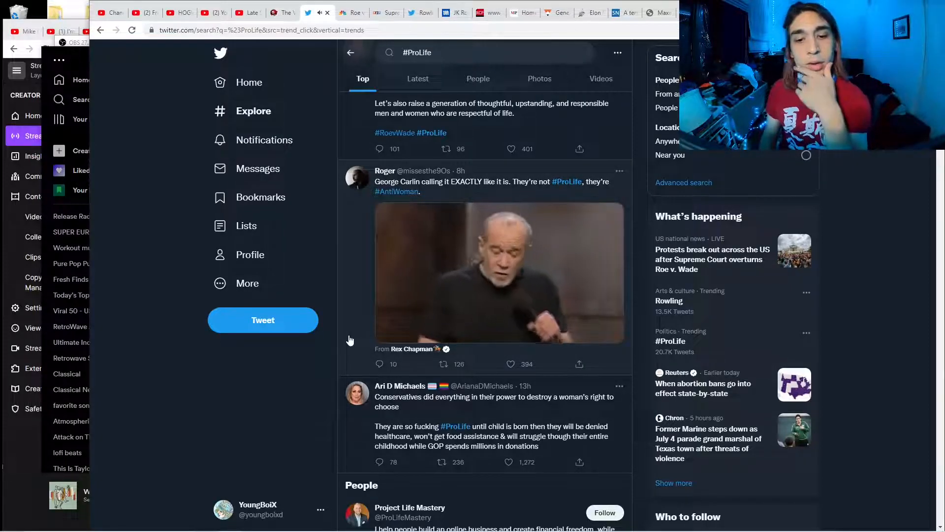
left_click(501, 273)
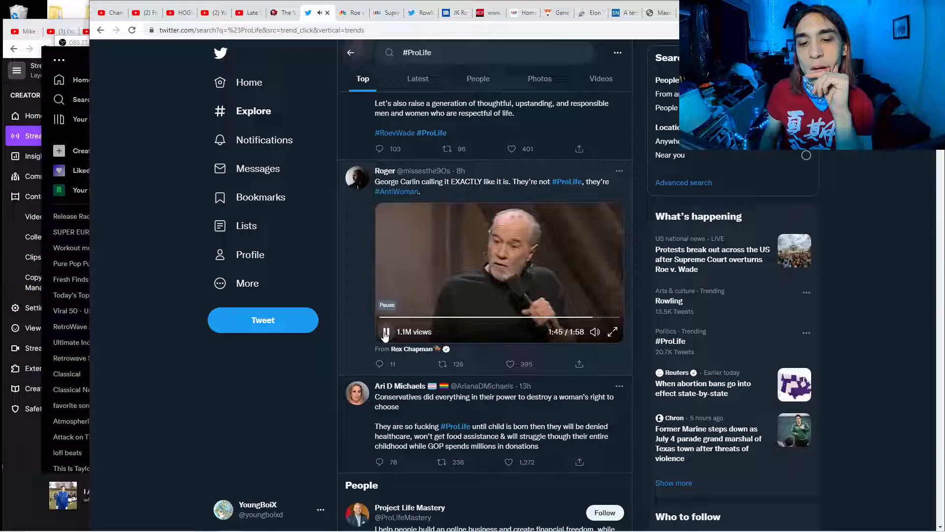
left_click(385, 332)
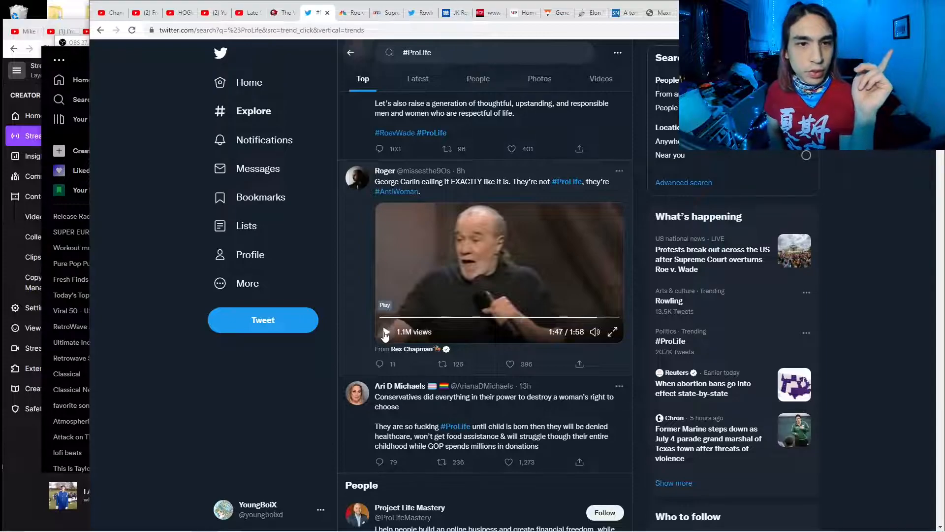
left_click(442, 364)
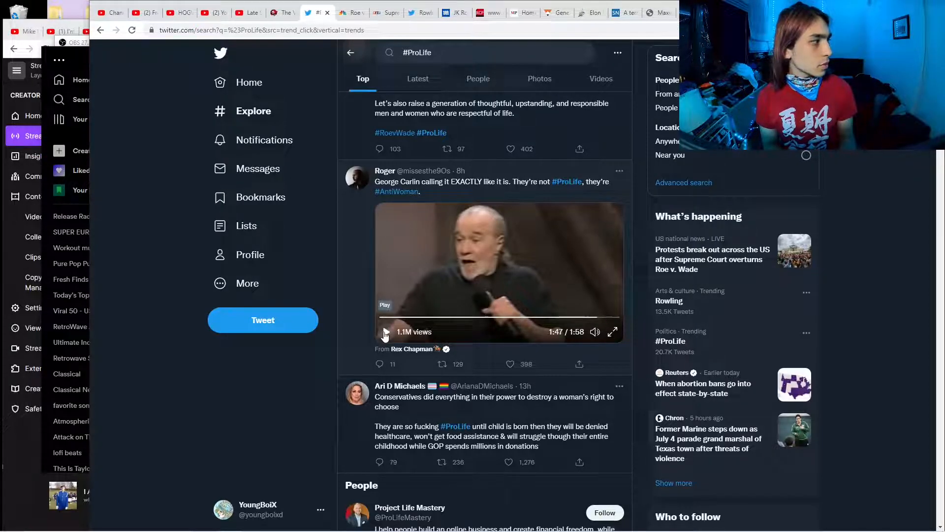
left_click(510, 364)
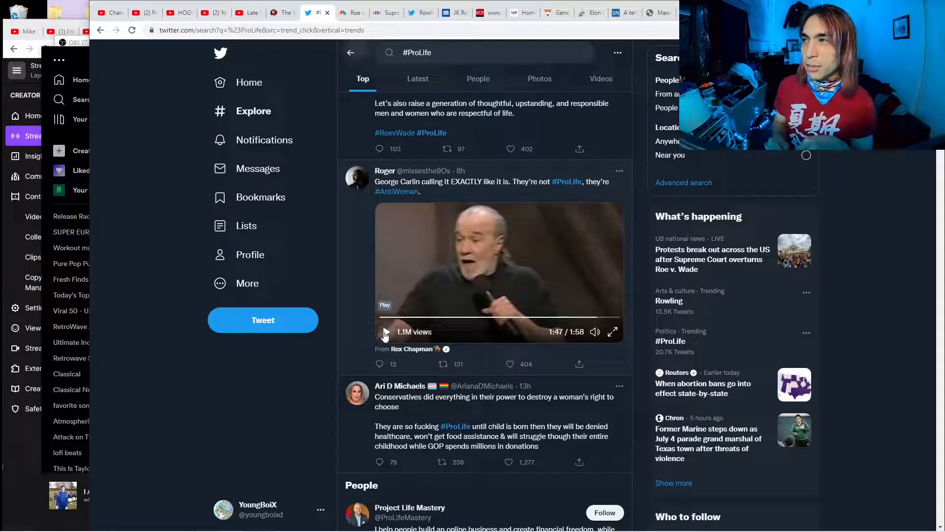
left_click(511, 363)
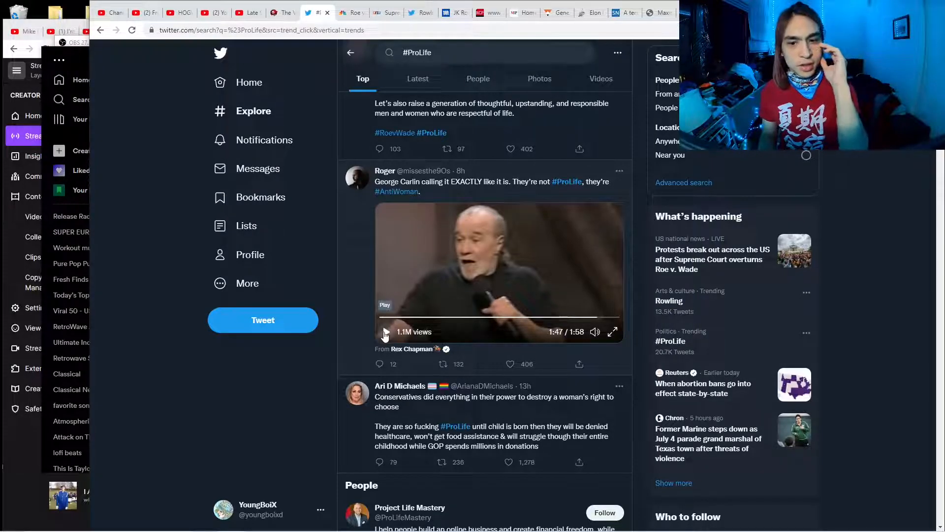
left_click(508, 364)
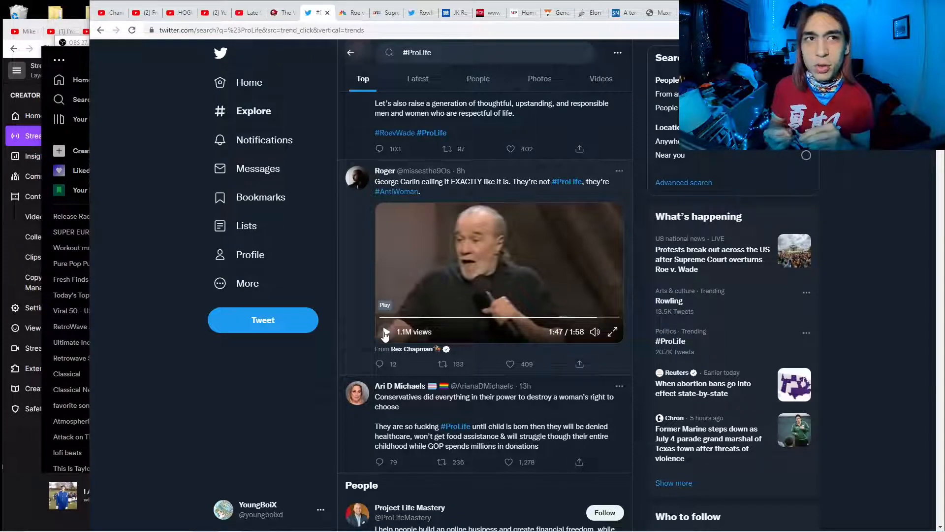
left_click(508, 364)
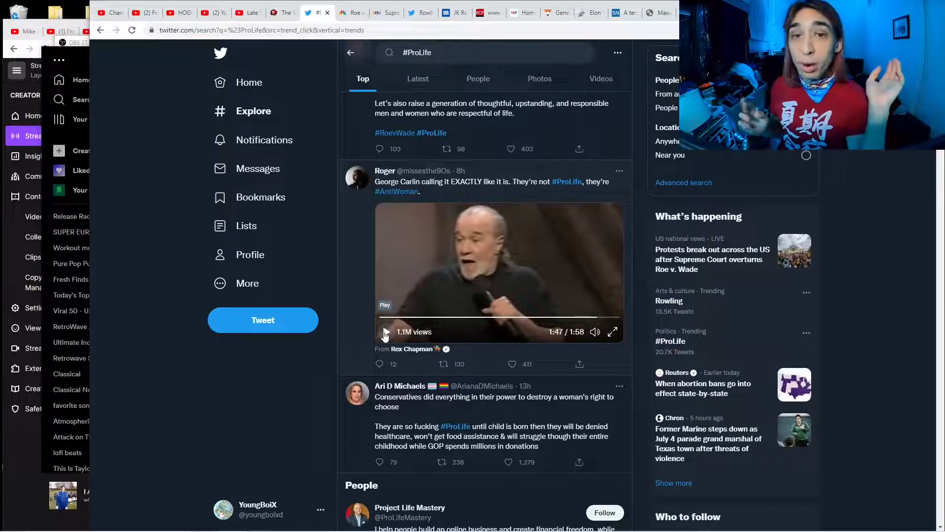
left_click(442, 364)
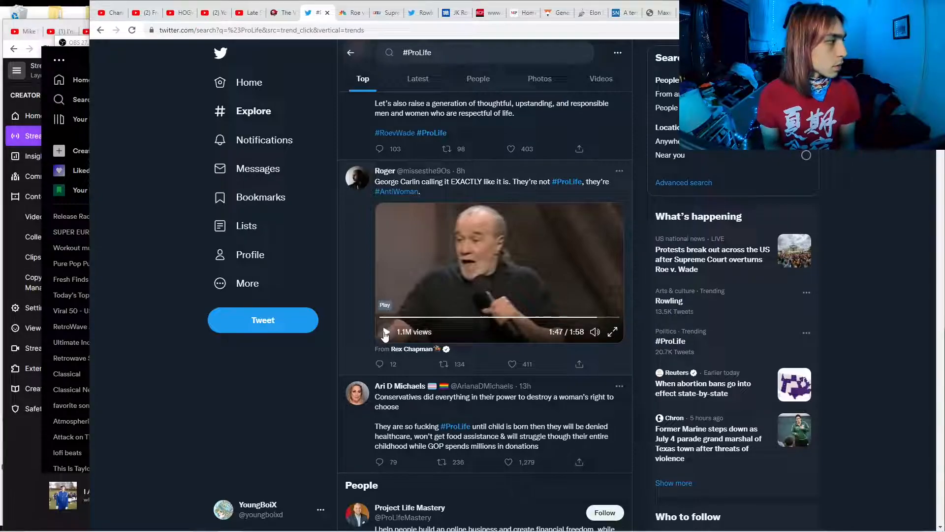
left_click(508, 364)
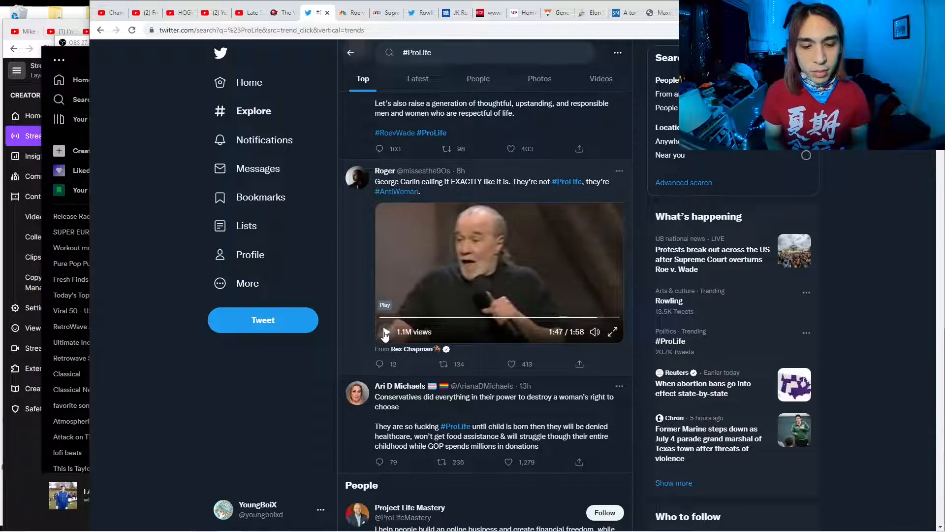
left_click(442, 363)
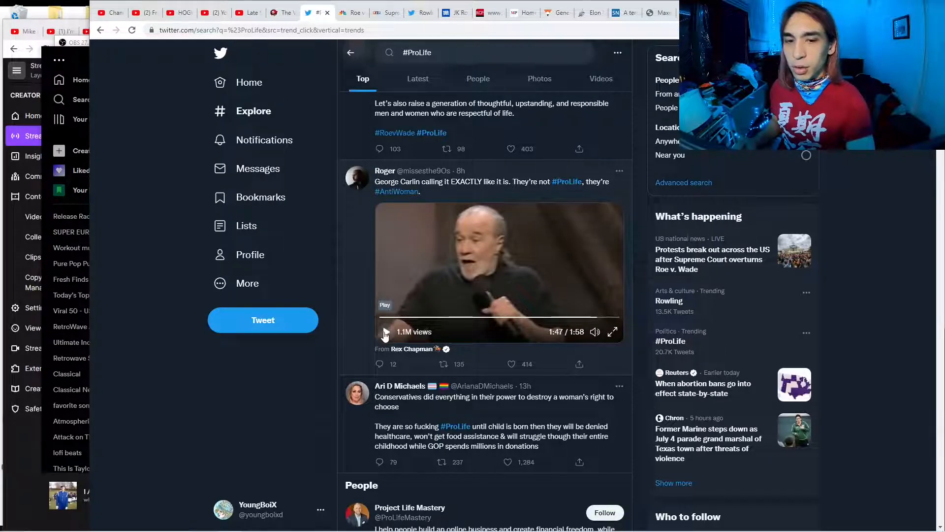
Step: Finish the George Carlin video at 1:58, scroll down, and move to the Reddit home feed
left_click(384, 332)
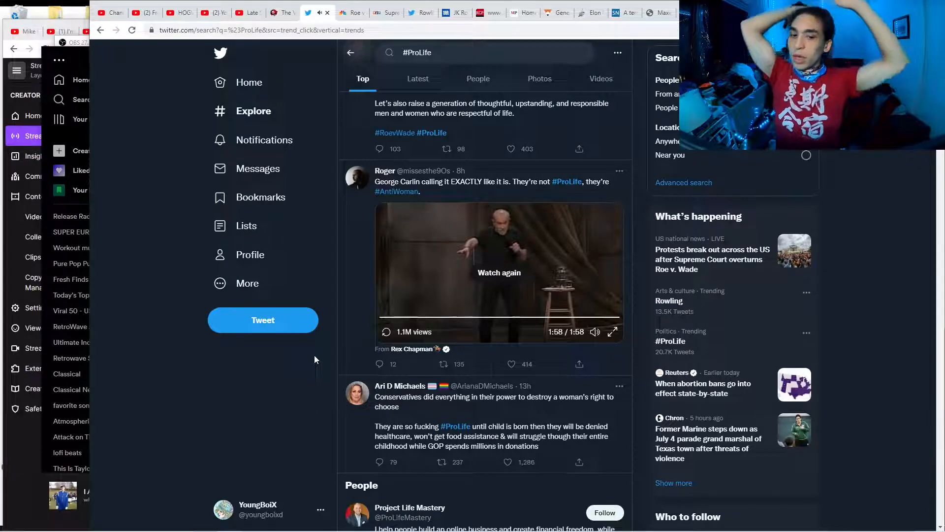
scroll("down", 3)
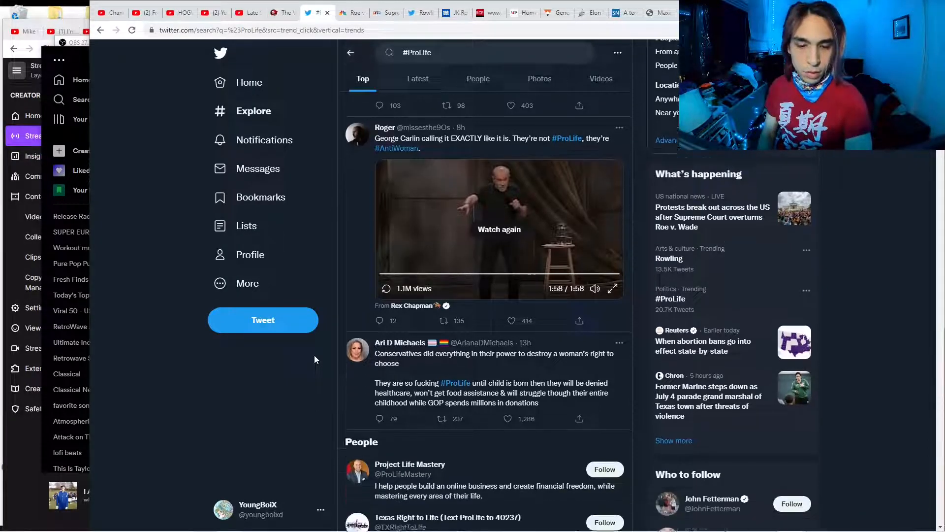
scroll("down", 3)
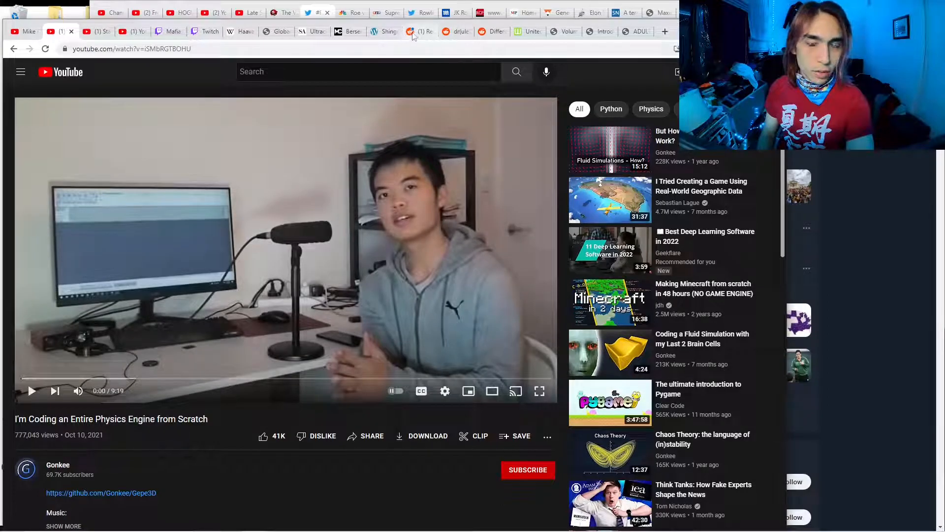
left_click(418, 31)
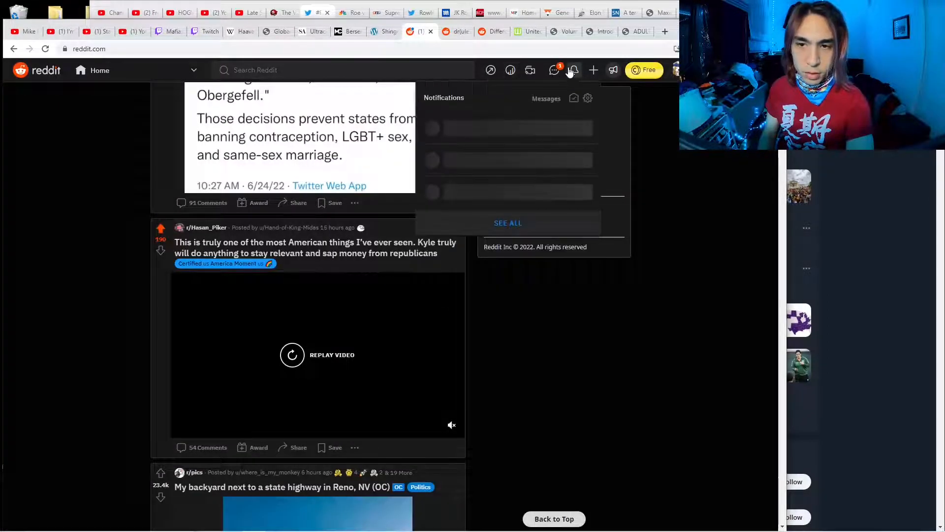